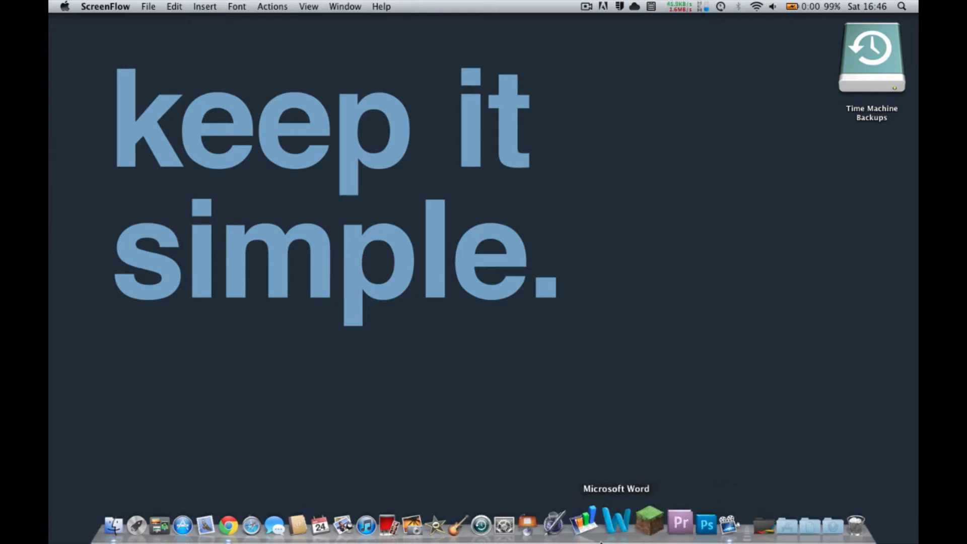
mouse_move(506, 525)
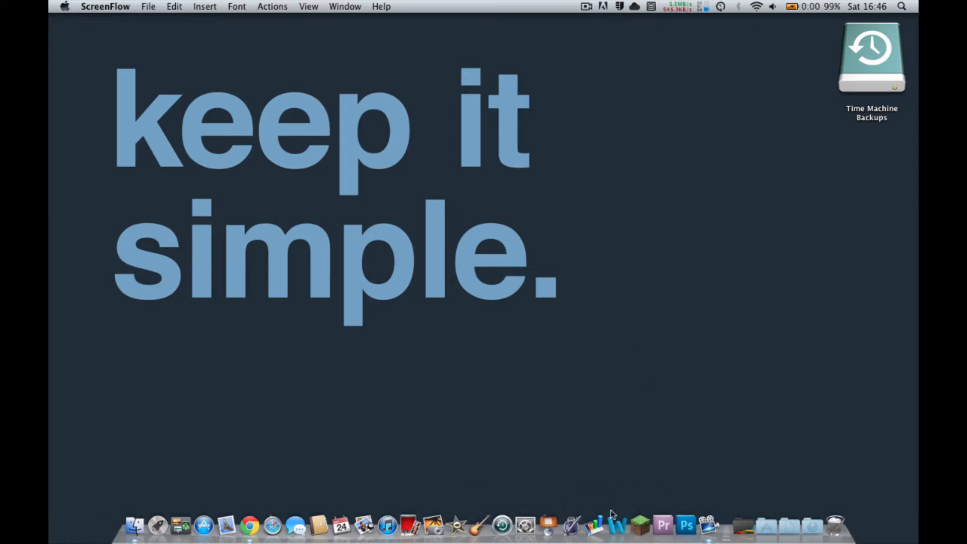
mouse_move(612, 525)
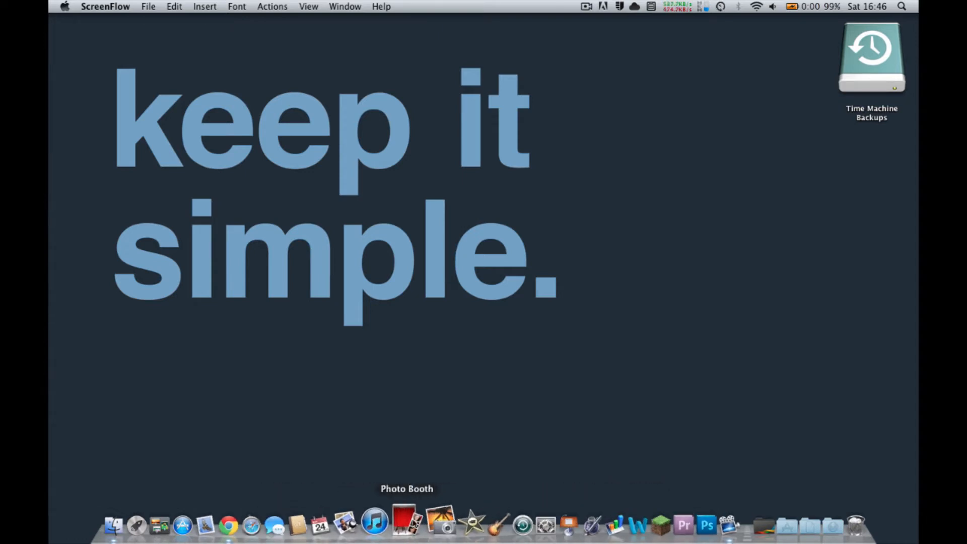
Step: Open Applications from the Dock stack and reach the Games folder listing Minecraft.app
right_click(374, 525)
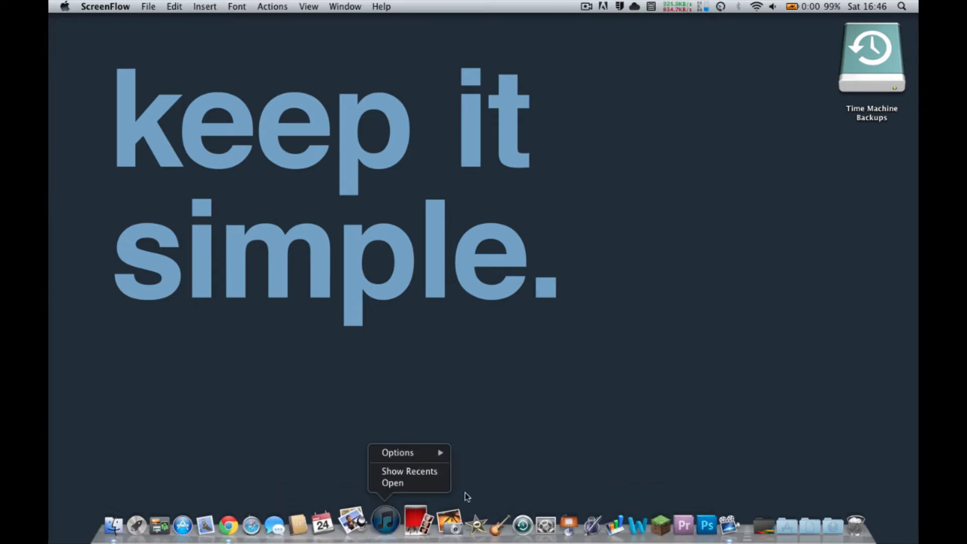
click(392, 483)
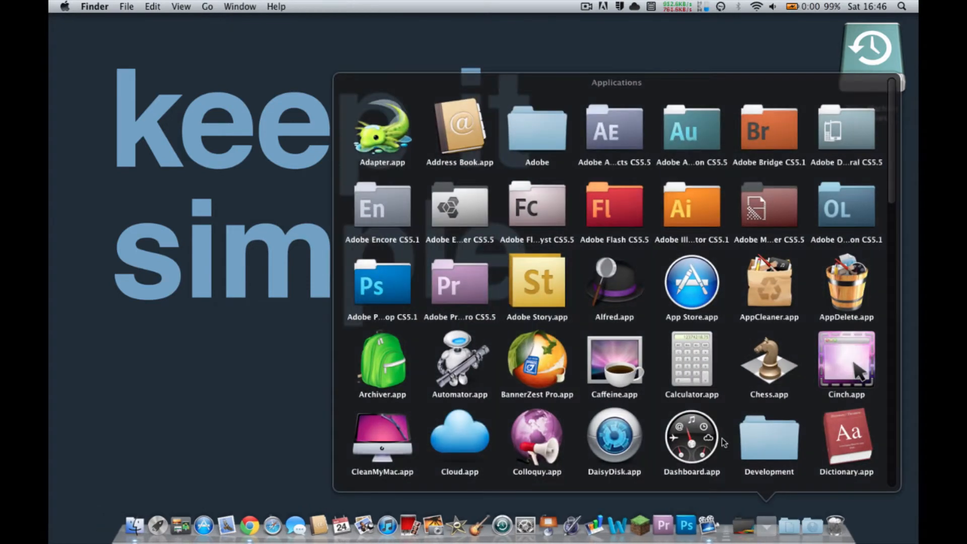
scroll(down, 3)
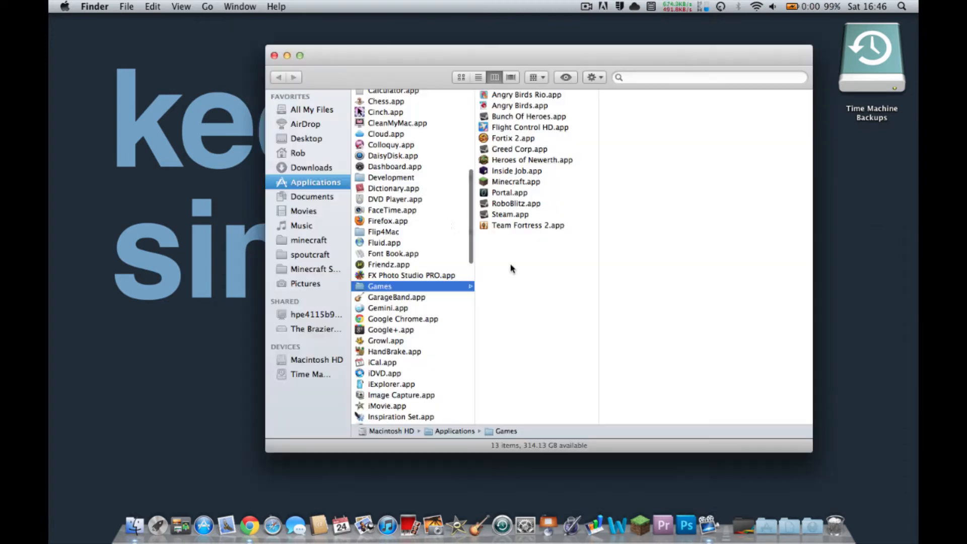
right_click(516, 171)
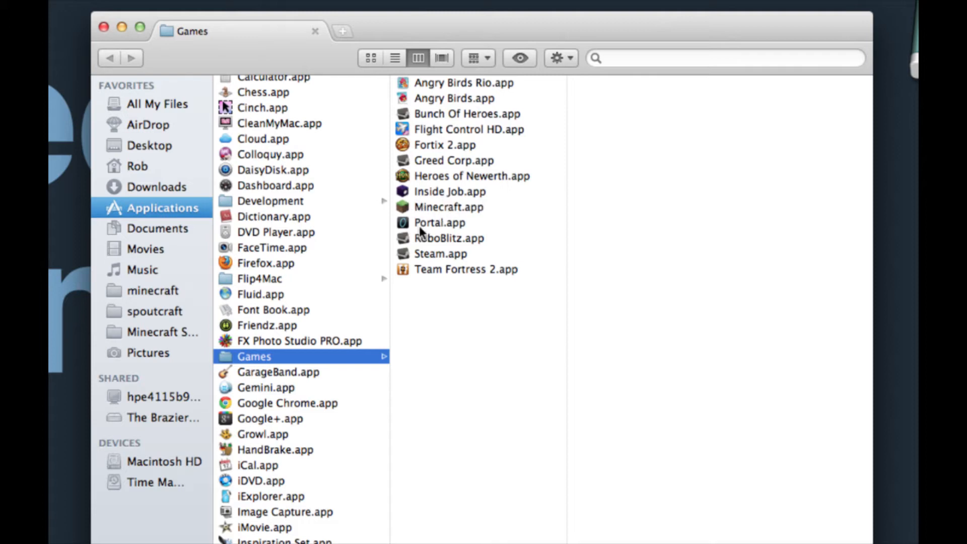
mouse_move(421, 210)
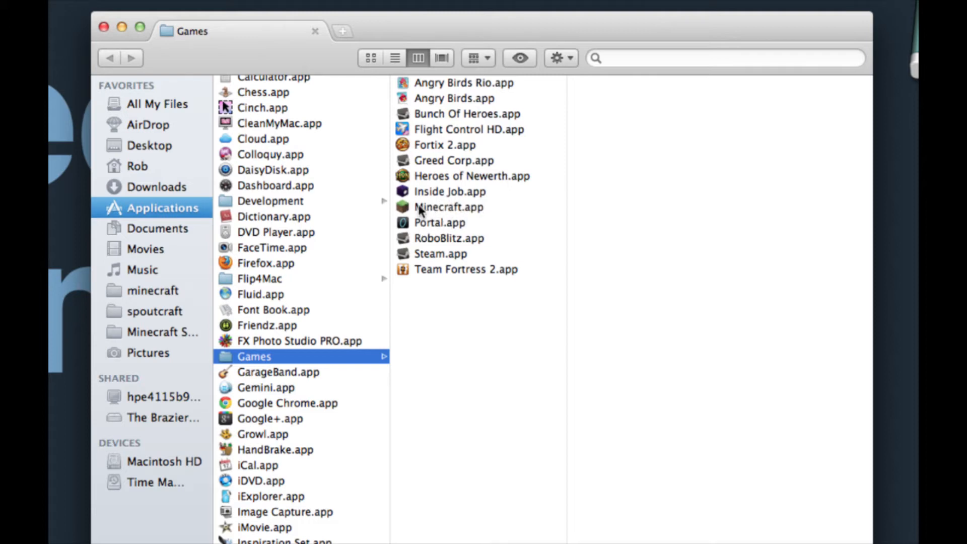
mouse_move(441, 208)
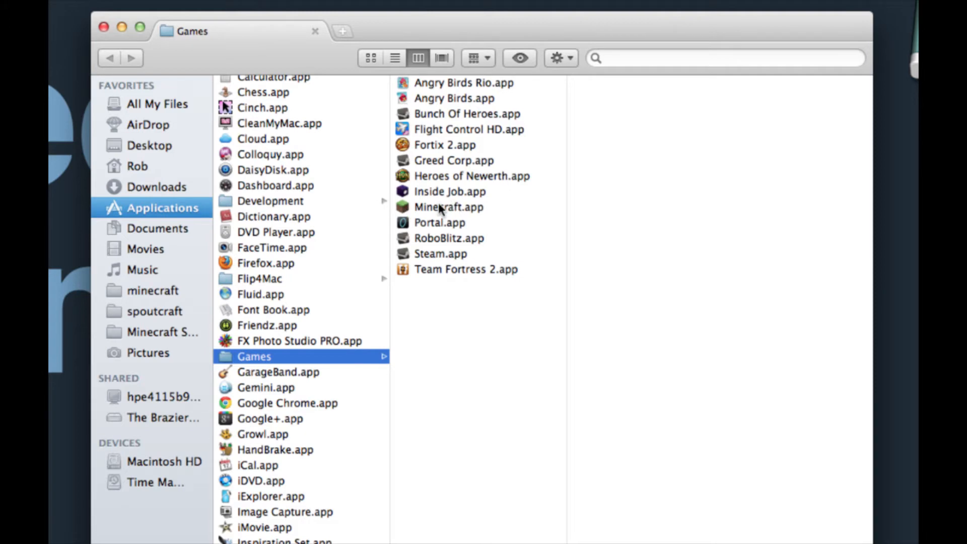
Step: Show Minecraft.app's package contents and select favicon.icns in Contents/Resources
right_click(449, 207)
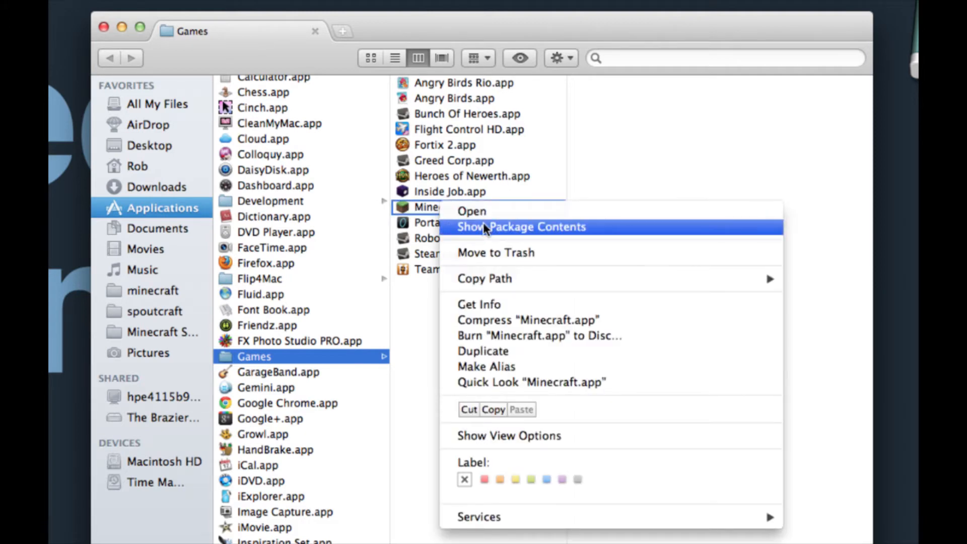
click(521, 227)
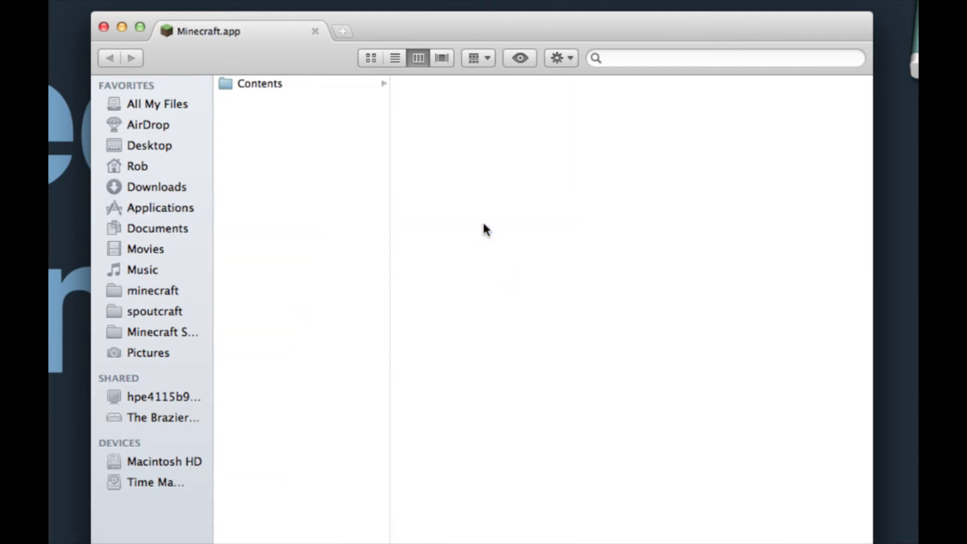
click(260, 84)
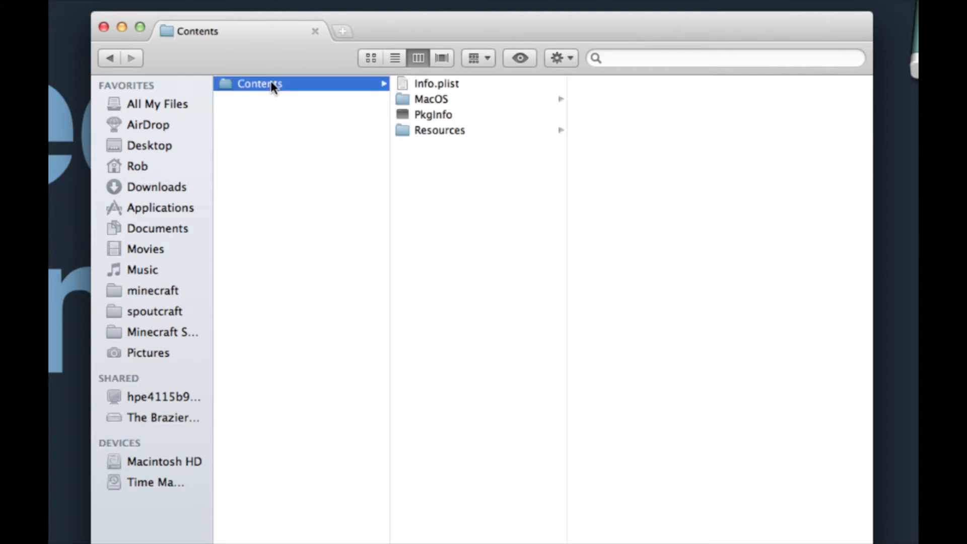
click(440, 130)
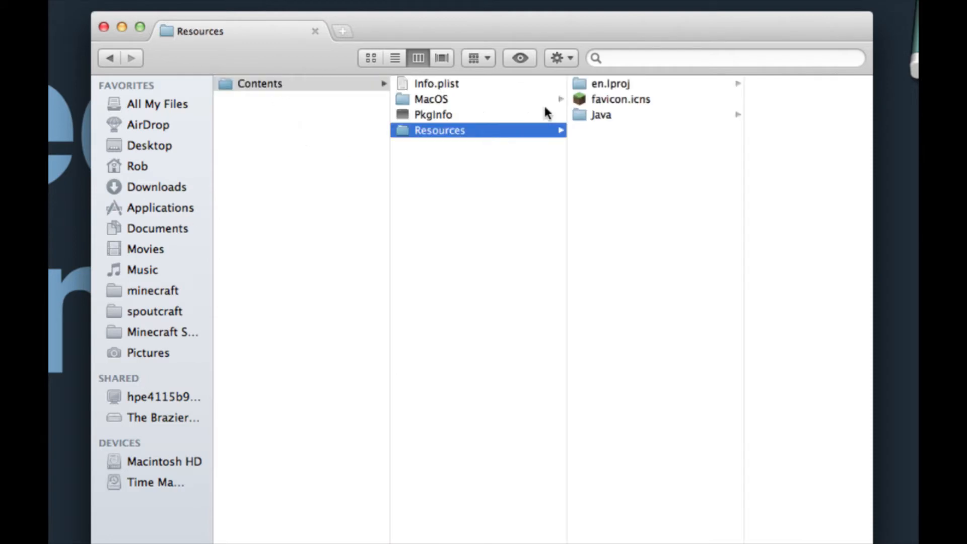
click(621, 99)
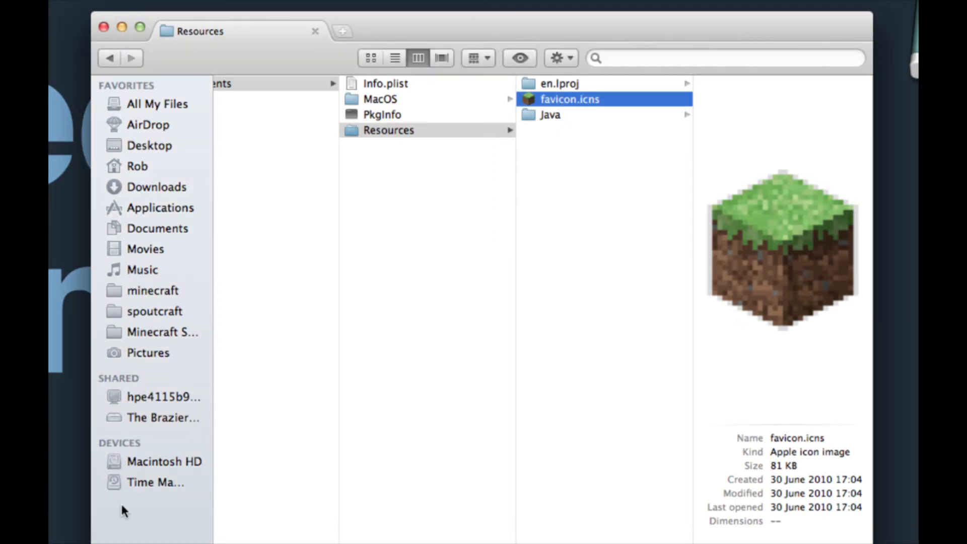
mouse_move(367, 263)
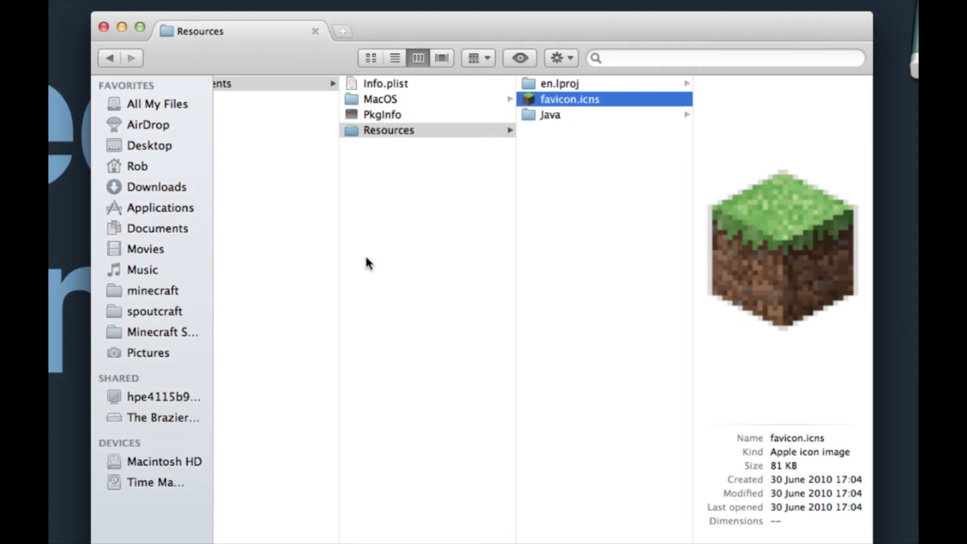
mouse_move(283, 290)
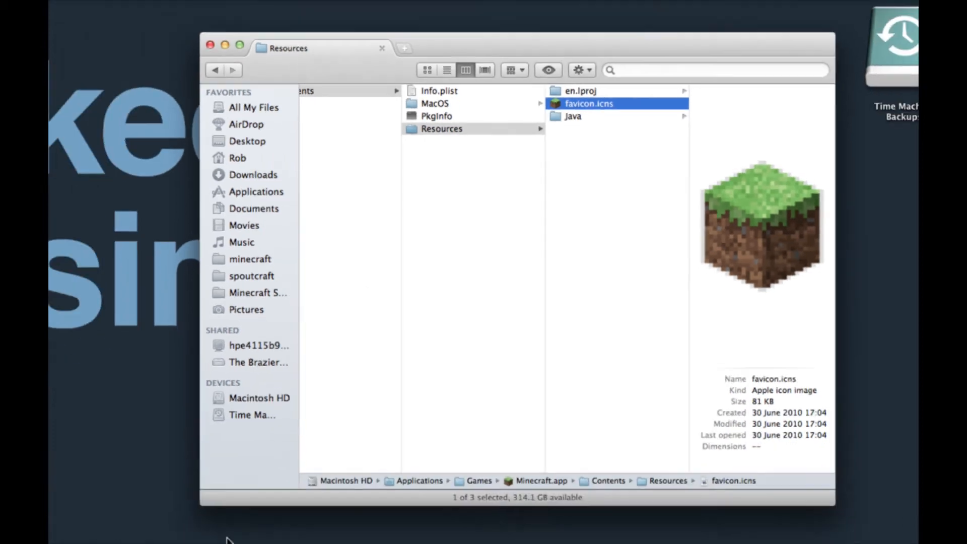
Step: Switch to Chrome's bdcraft.net Minecraft icons page and scroll down to the launcher icons
click(249, 525)
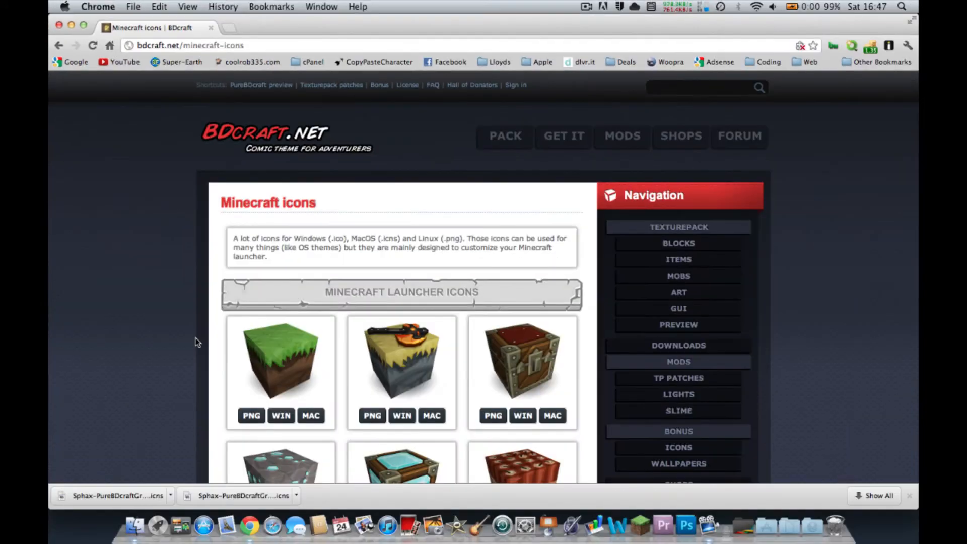
scroll(down, 3)
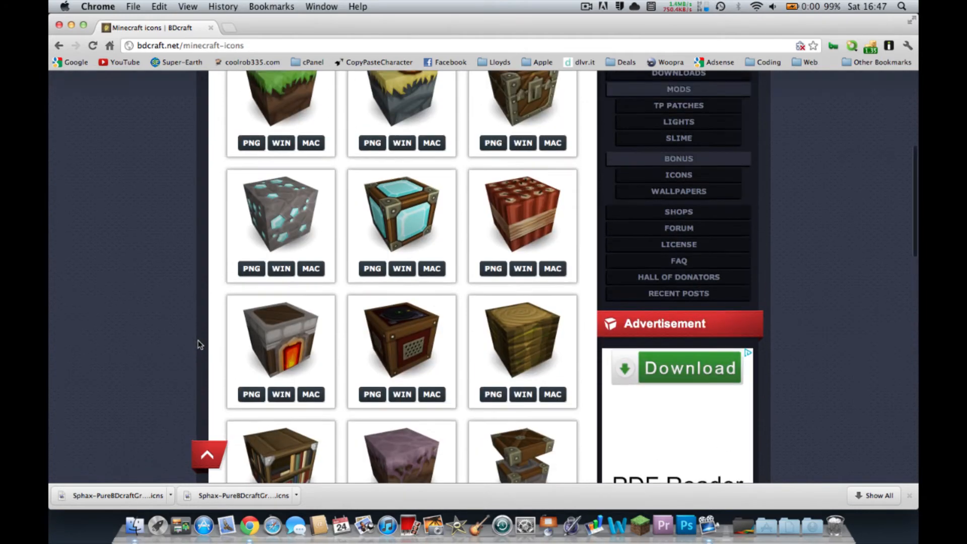
scroll(down, 3)
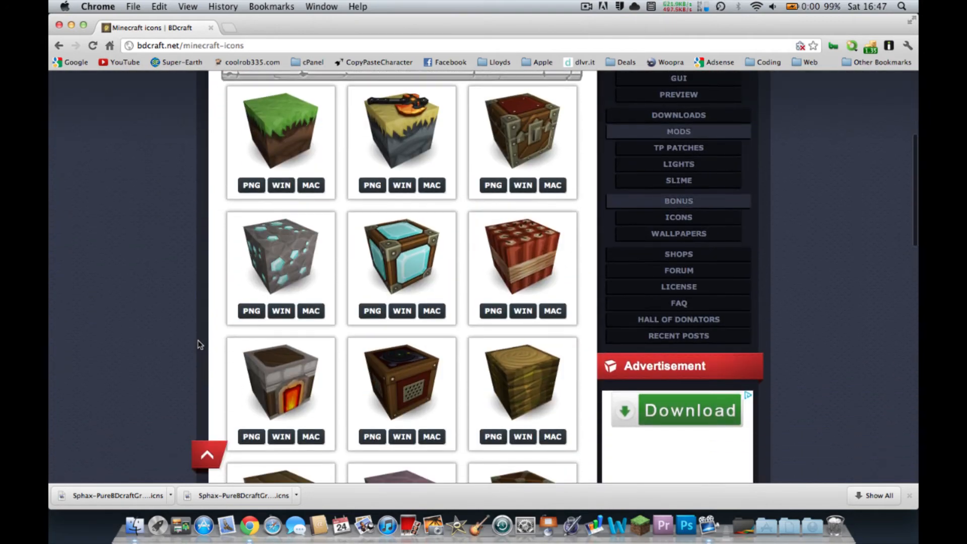
mouse_move(306, 203)
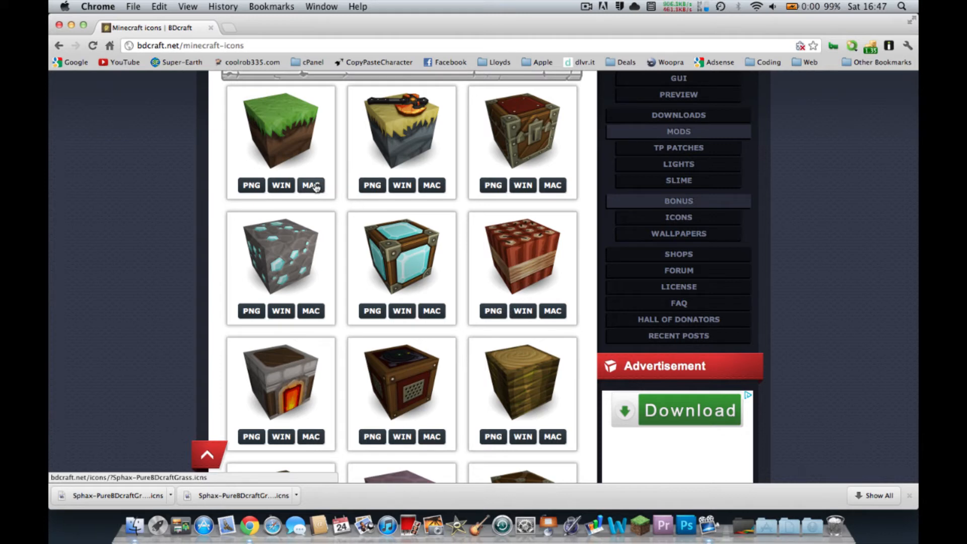
Step: Download the grass block icon's MAC .icns version
click(310, 184)
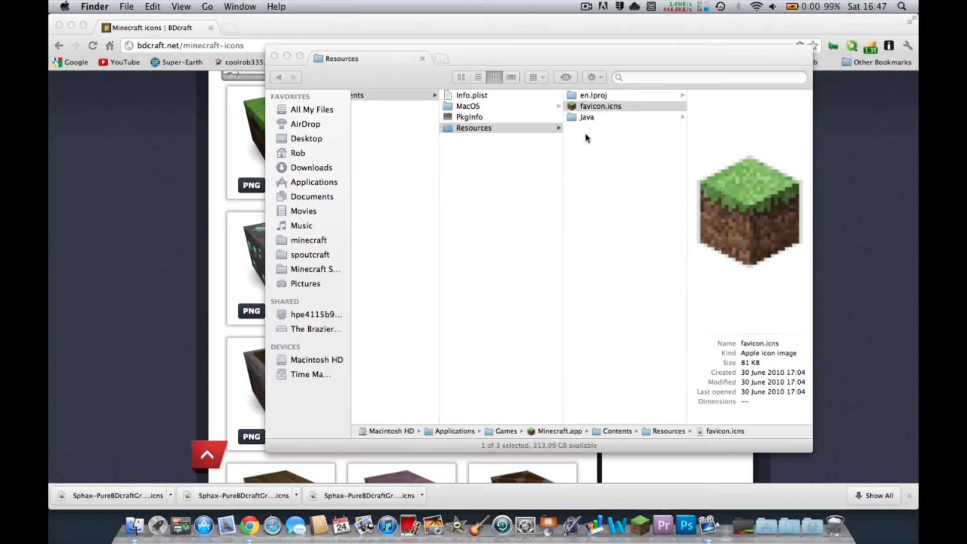
Step: Rename favicon.icns to faviconold.icns and add the downloaded grass .icns to Resources
click(600, 105)
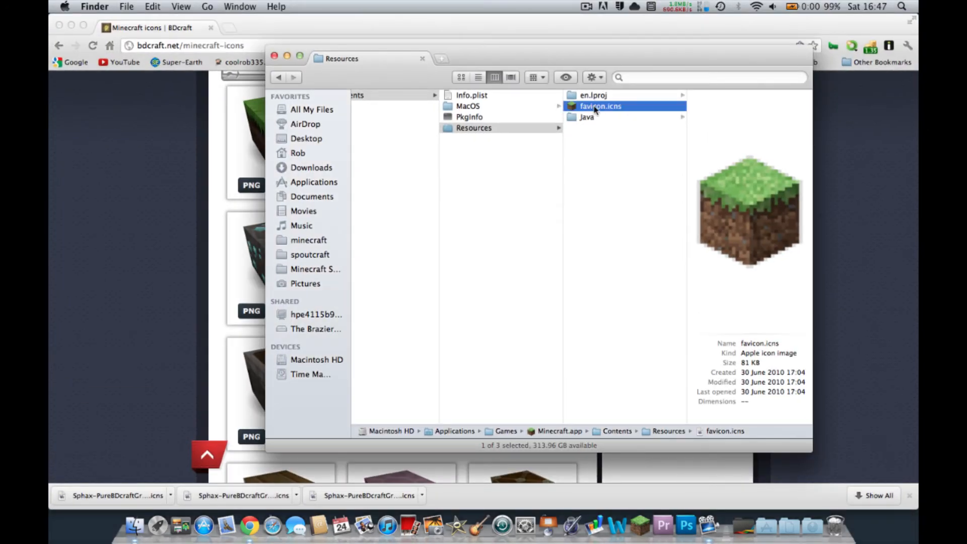
click(599, 105)
text(old)
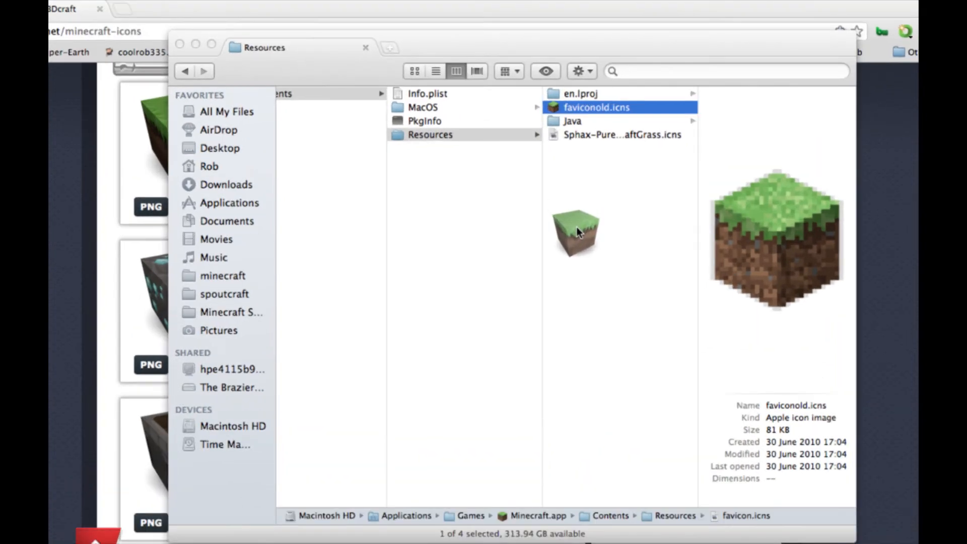
click(621, 135)
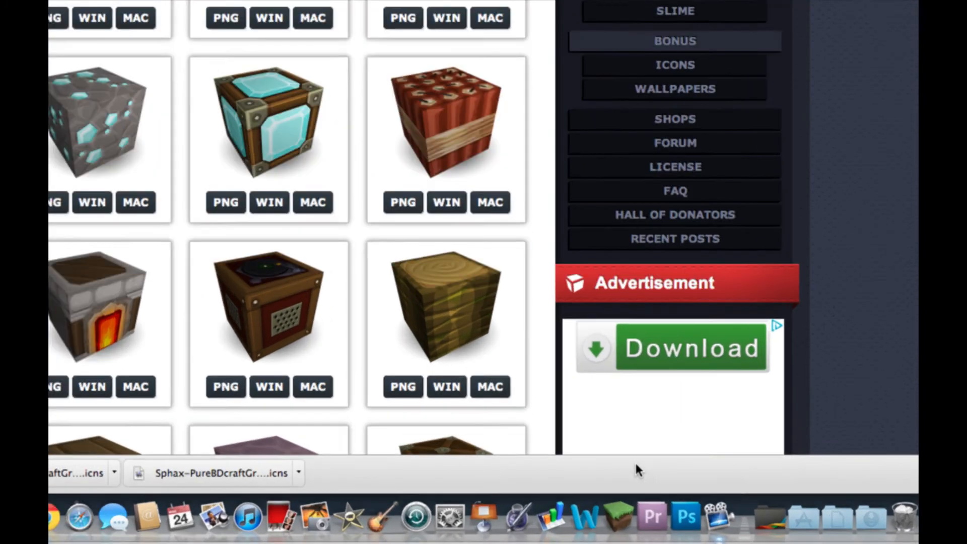
Step: Scroll down the BDcraft icons page in Chrome
scroll(down, 3)
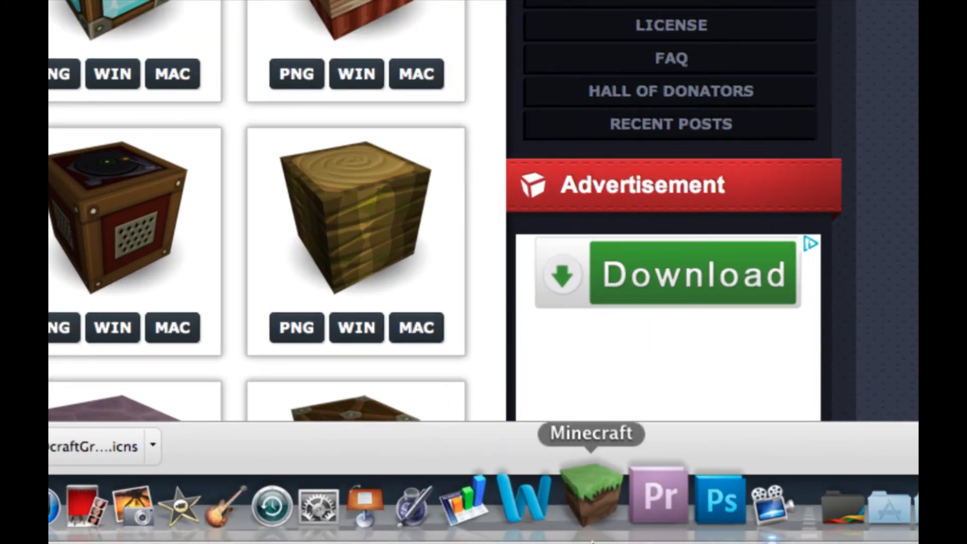